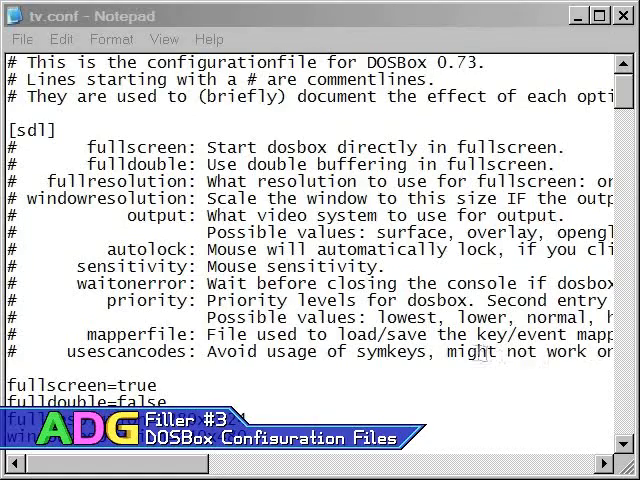
pyautogui.moveTo(628, 155)
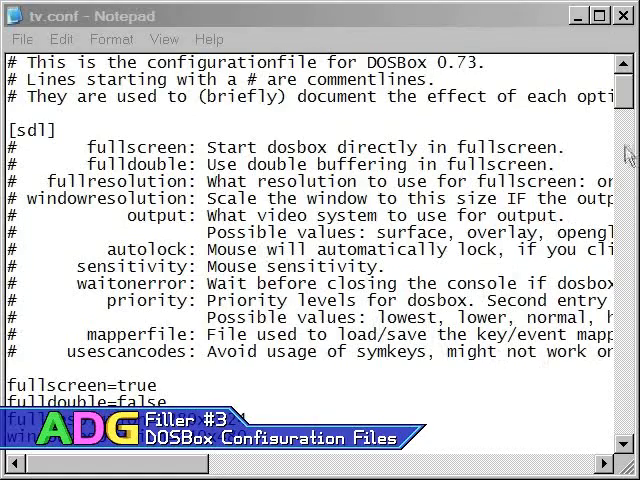
# Scroll down through tv.conf to review the DOSBox config to its end
pyautogui.scroll(-3)
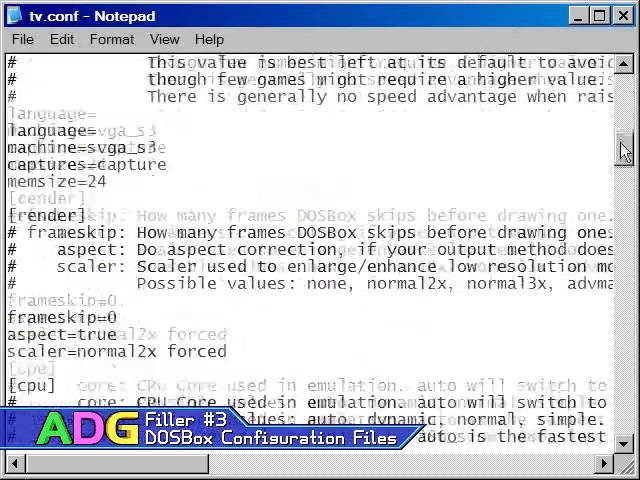
pyautogui.scroll(-3)
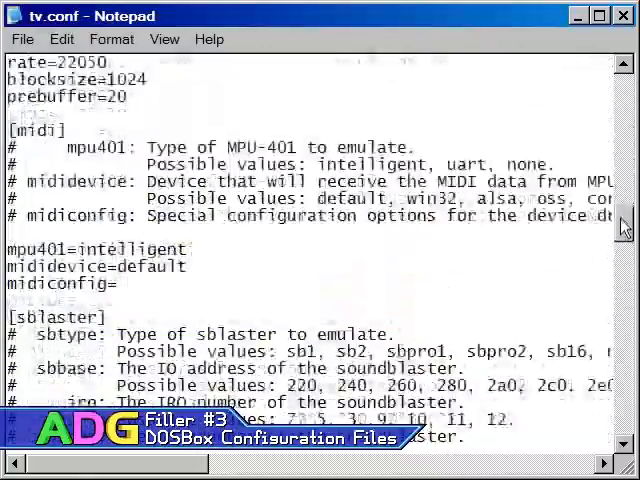
pyautogui.scroll(-3)
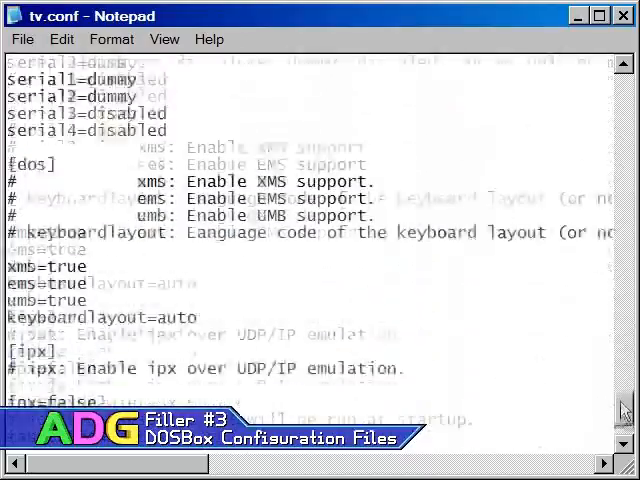
pyautogui.scroll(-3)
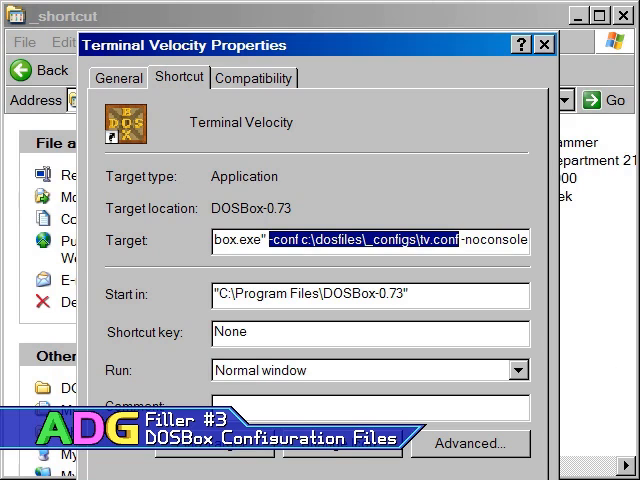
# Return from the shortcut's properties to tv.conf at the [sdl] section
pyautogui.click(544, 44)
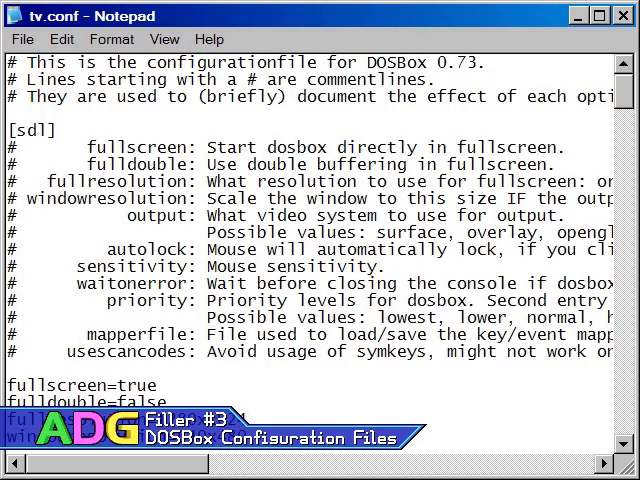
# Scroll past the sdl comments to show fullscreen=true through usescancodes=true
pyautogui.scroll(-3)
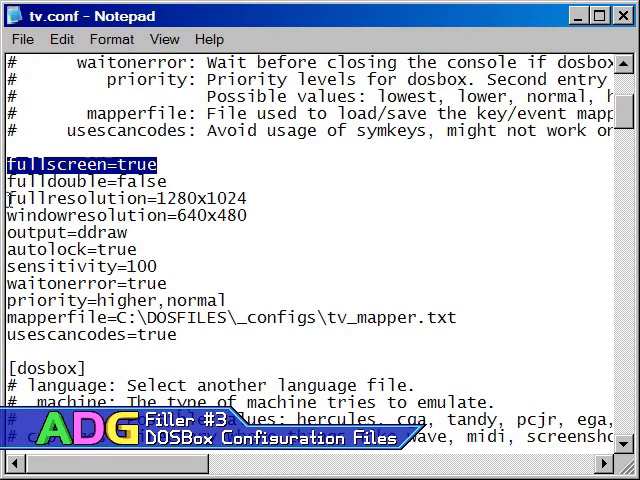
# Highlight an sdl setting line such as fullscreen=true while explaining it
pyautogui.moveTo(4, 198); pyautogui.dragTo(256, 215)
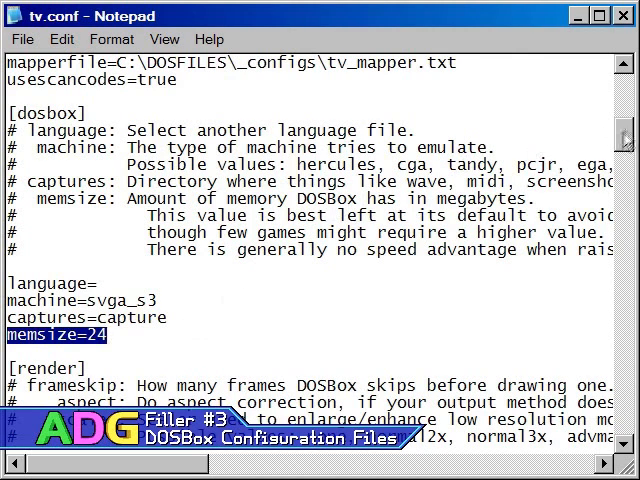
# Scroll to the [render] section showing frameskip=0, aspect=true and scaler=normal2x forced
pyautogui.scroll(-3)
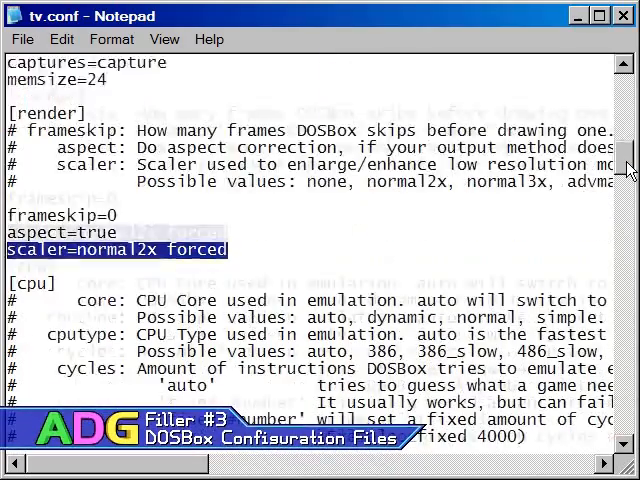
# Scroll to the [cpu] section and select a word in its settings
pyautogui.scroll(-3)
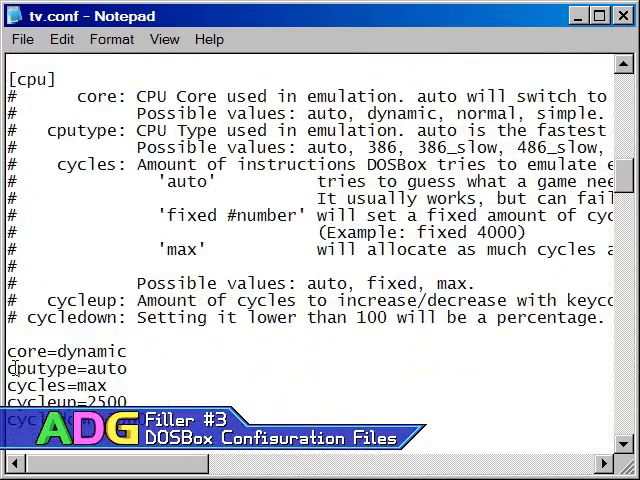
pyautogui.doubleClick(68, 351)
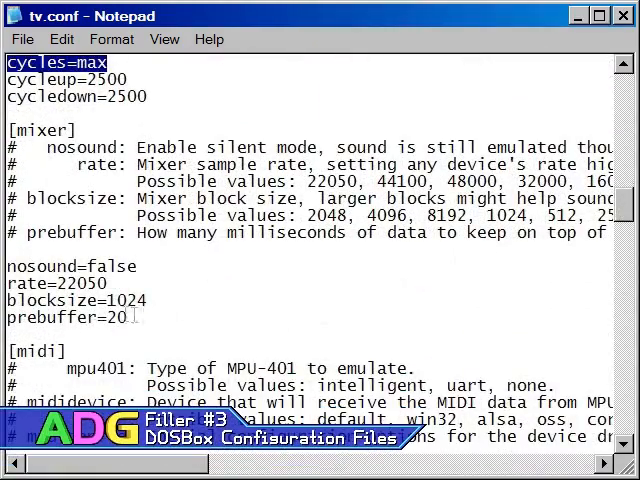
# Highlight rate=22050, then scroll to [midi] and the start of [sblaster]
pyautogui.doubleClick(56, 284)
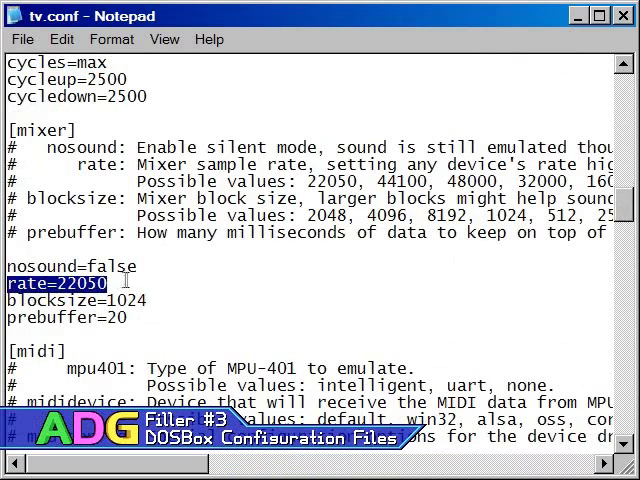
pyautogui.moveTo(211, 285)
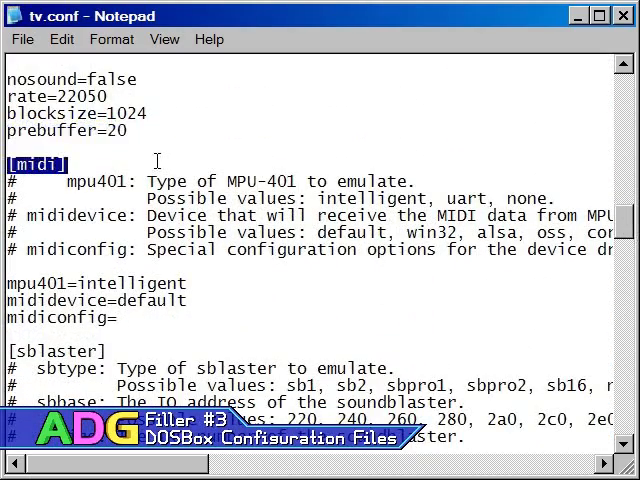
pyautogui.scroll(-3)
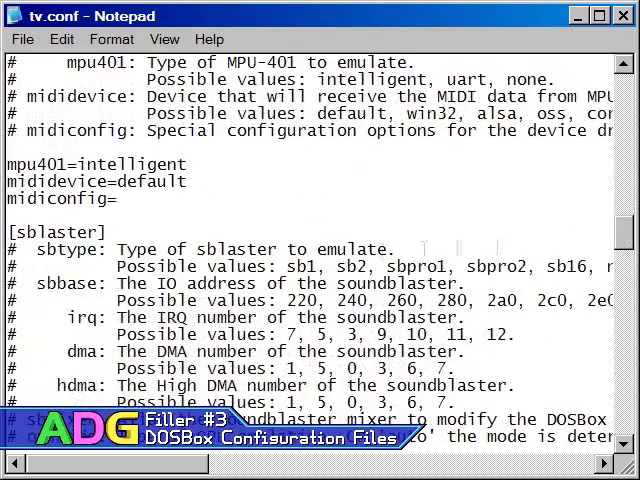
# Select a sblaster setting and scroll past [gus] to the [speaker] section
pyautogui.doubleClick(55, 231)
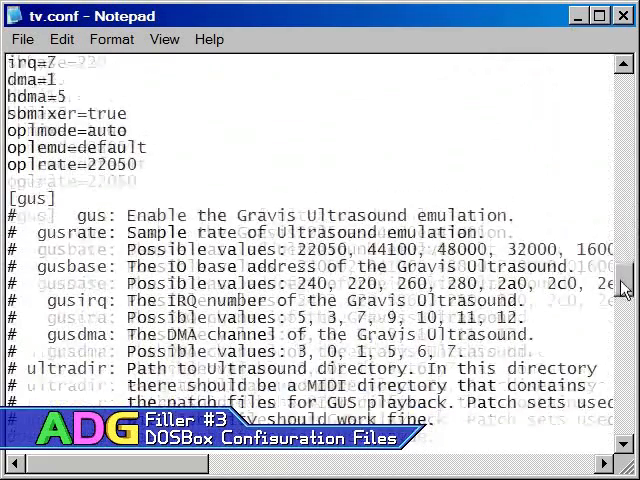
pyautogui.scroll(-3)
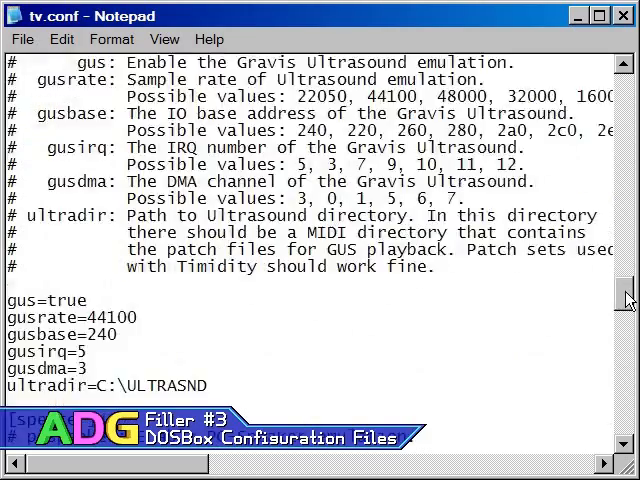
pyautogui.scroll(-3)
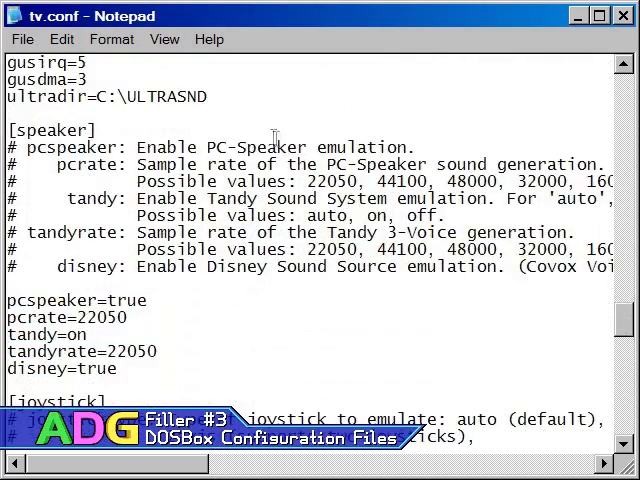
pyautogui.doubleClick(48, 130)
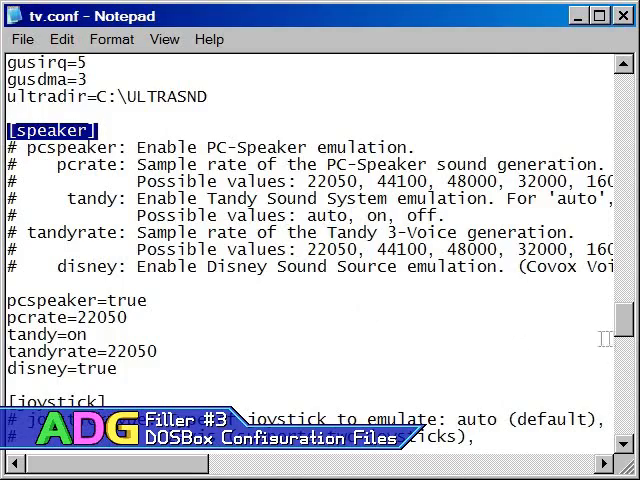
pyautogui.scroll(-3)
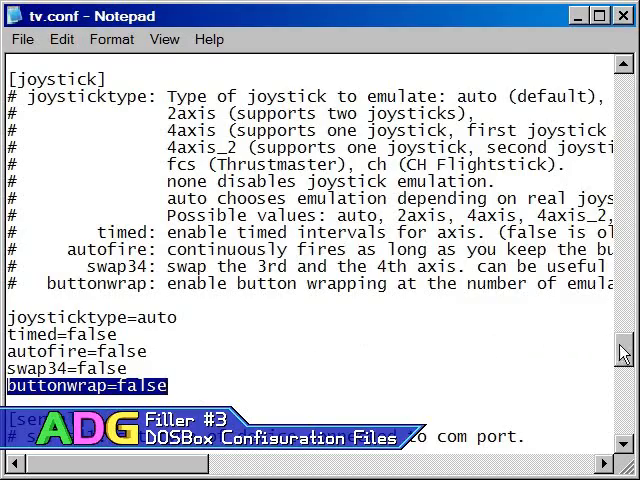
# Scroll past [serial], [dos] and [ipx] to the [autoexec] section mounting c:\dosfiles\tv
pyautogui.scroll(-3)
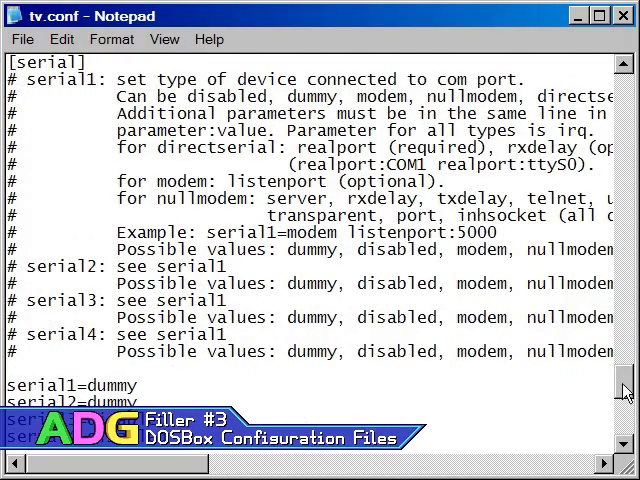
pyautogui.scroll(-3)
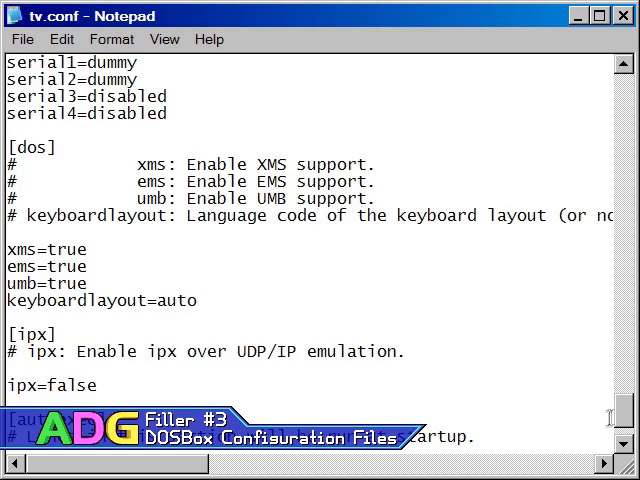
pyautogui.scroll(-3)
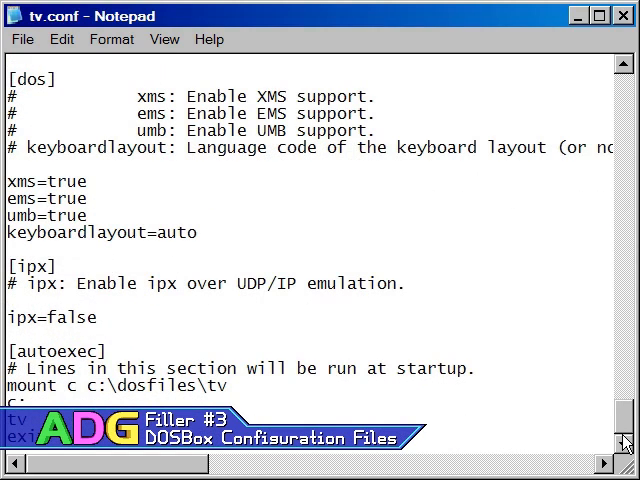